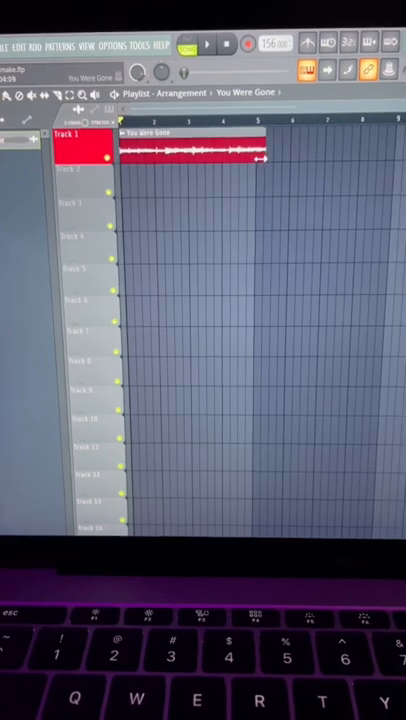
Show the Channel Rack drum steps over the Playlist and start playback of the arrangement
{"action": "double_click", "coordinate": [190, 150]}
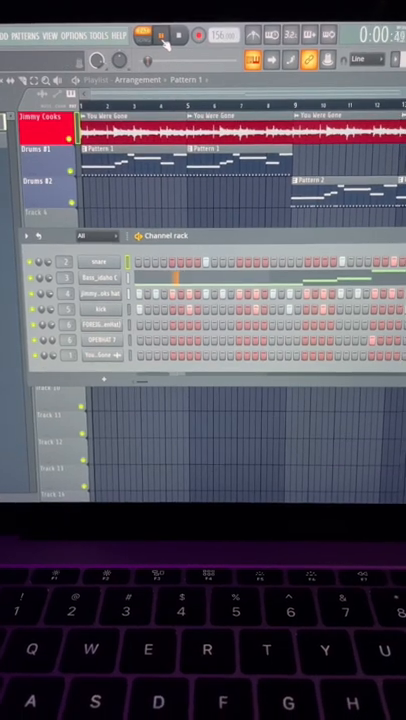
{"action": "left_click", "coordinate": [162, 36]}
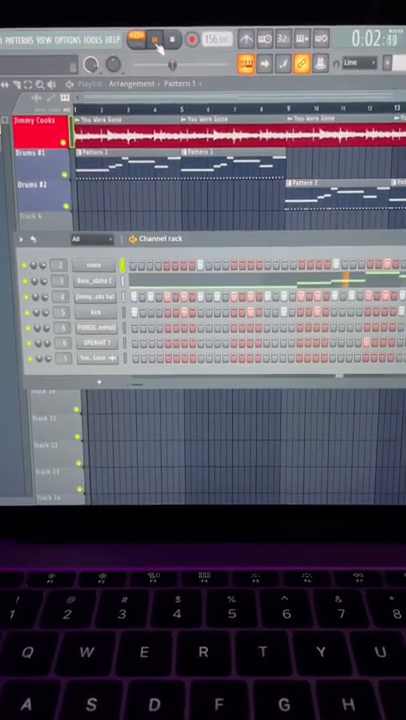